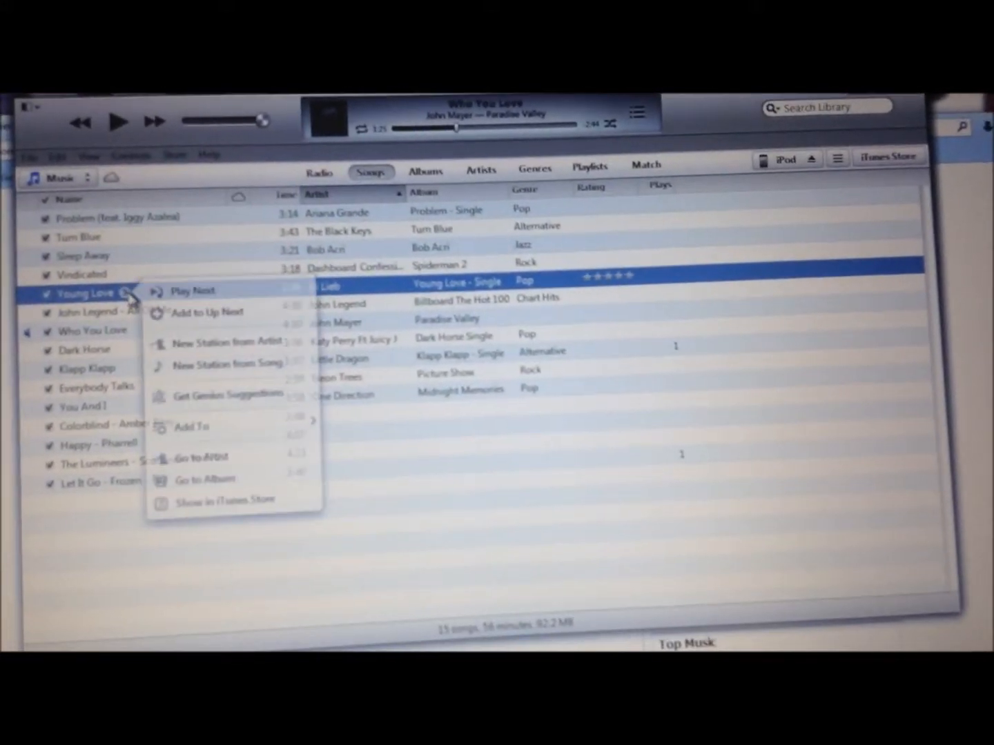
Open the 'Iggy Fancy Iggy Mp3' download page from mp3skull's Top Downloads list
click(192, 426)
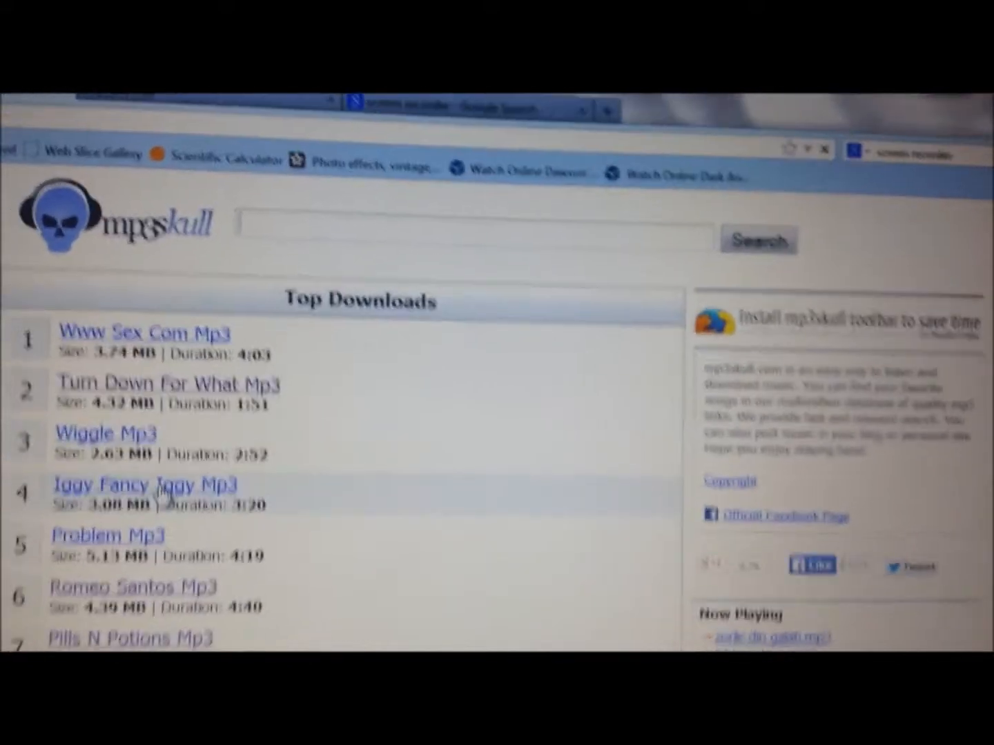
click(145, 485)
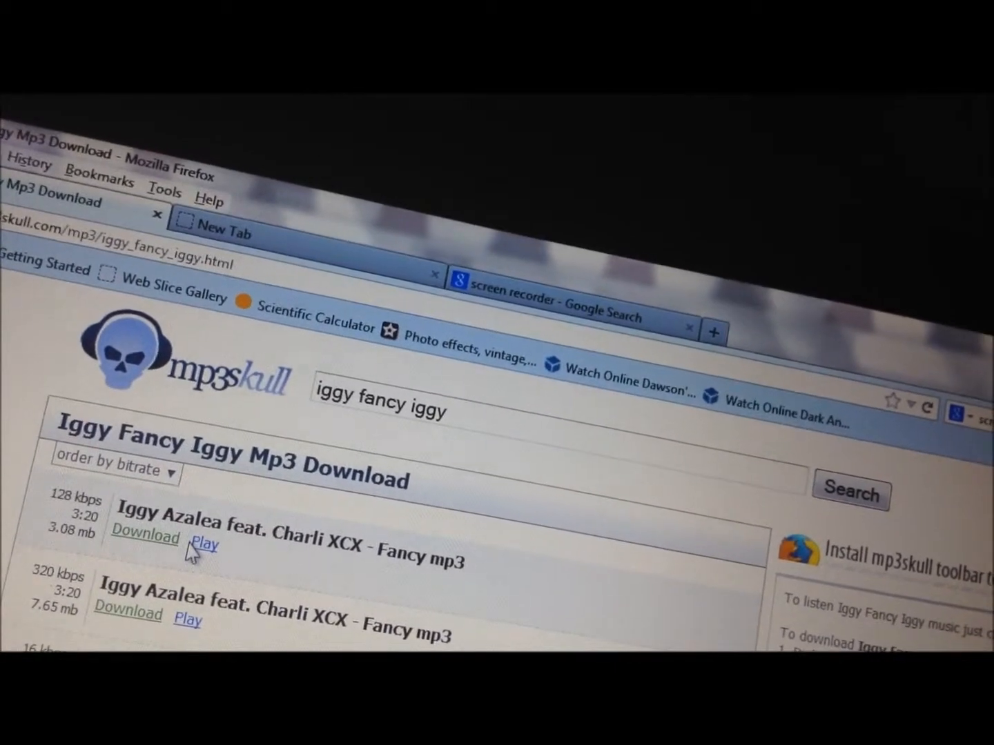
Preview the 128 kbps Fancy track and bring up the download link's save options
click(205, 542)
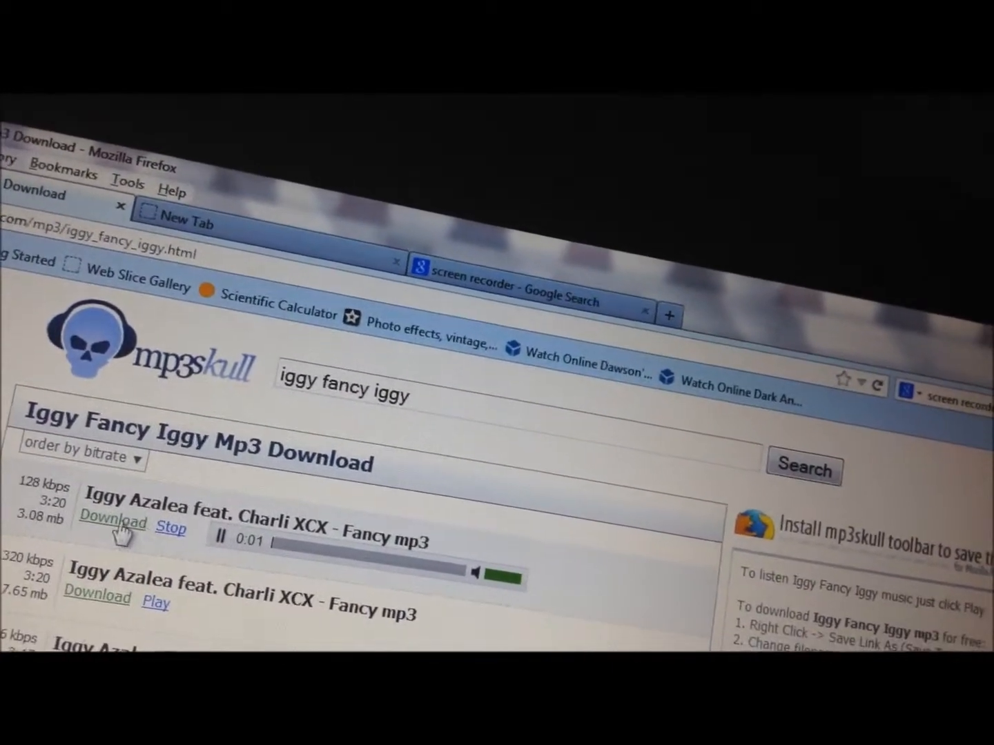
right_click(111, 524)
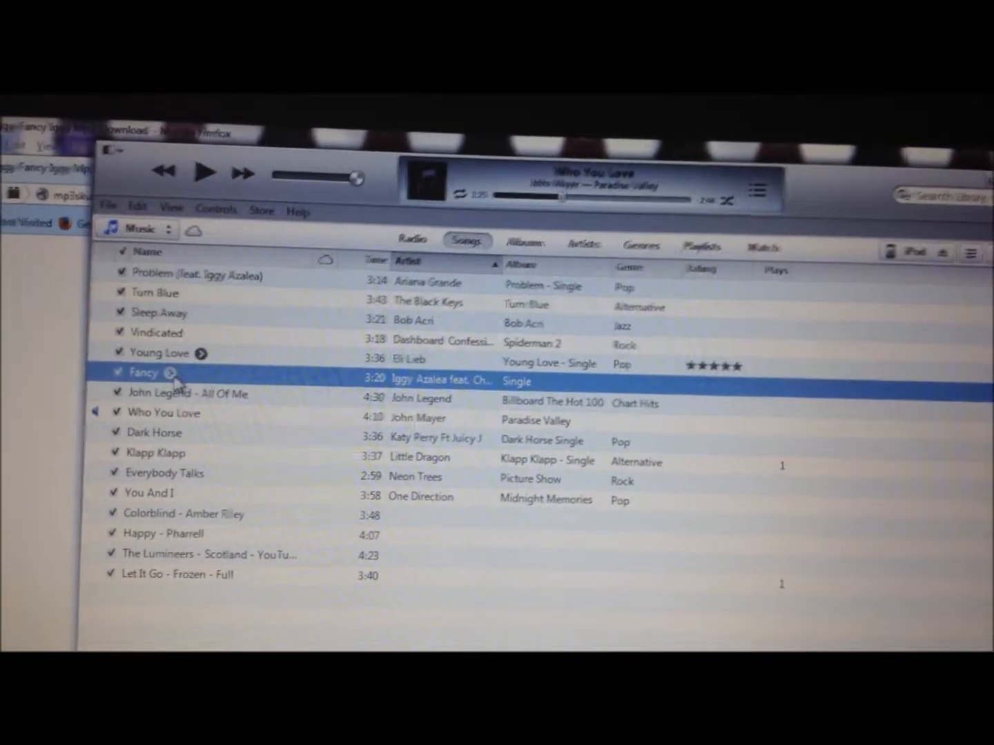
Show the Add To submenu for Fancy, listing the Tyde Dixon device and new playlist
right_click(145, 372)
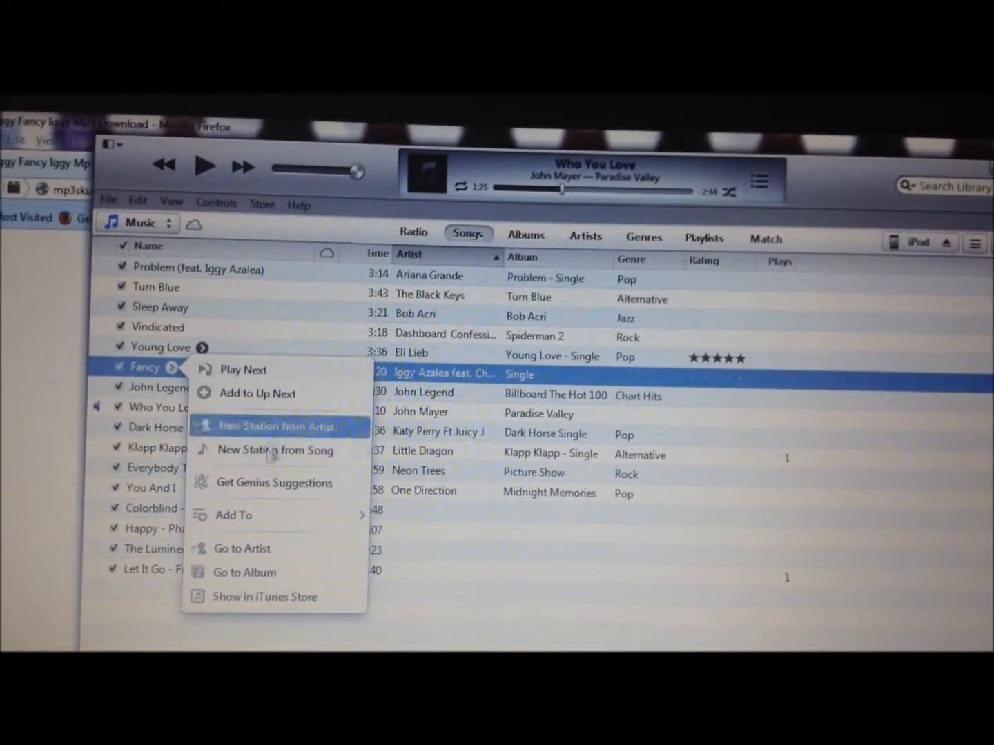
click(234, 516)
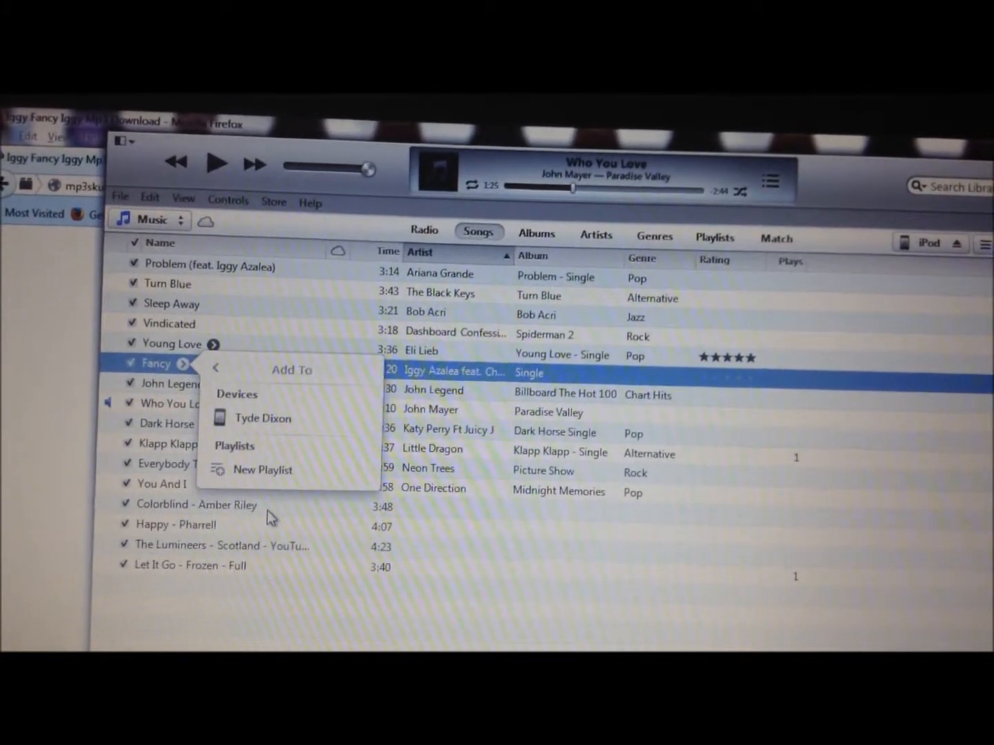